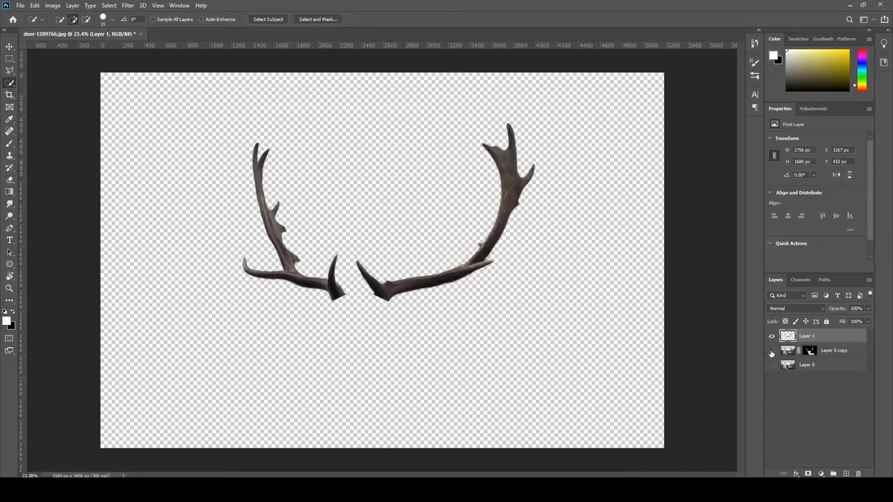
Step: Show all layers of the deer photo again and select the original Layer 0
{"action": "left_click", "coordinate": [770, 364]}
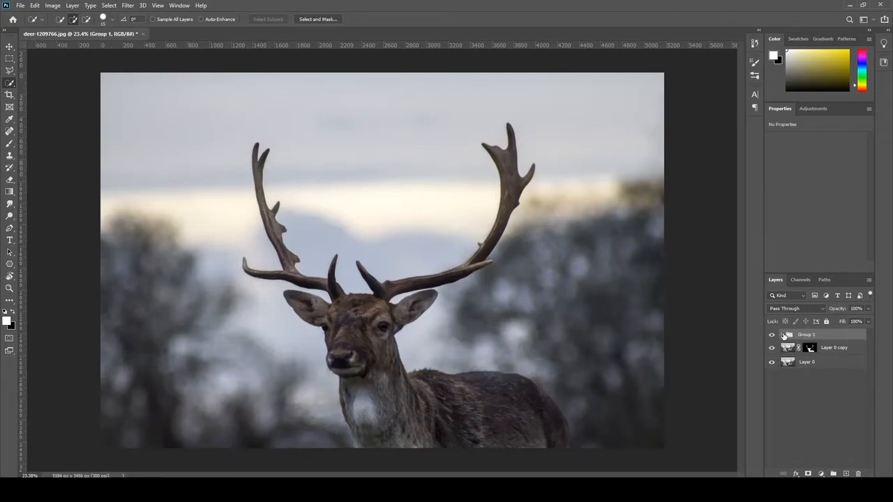
{"action": "left_click", "coordinate": [806, 361]}
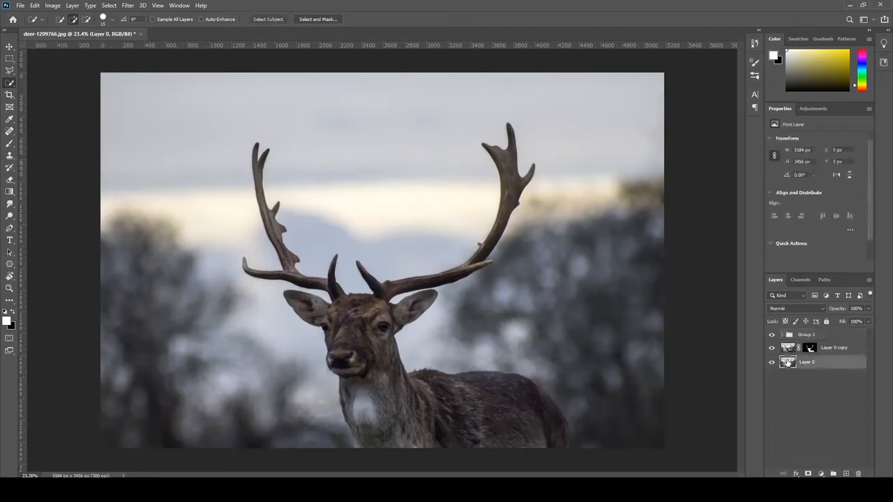
{"action": "left_click", "coordinate": [820, 474]}
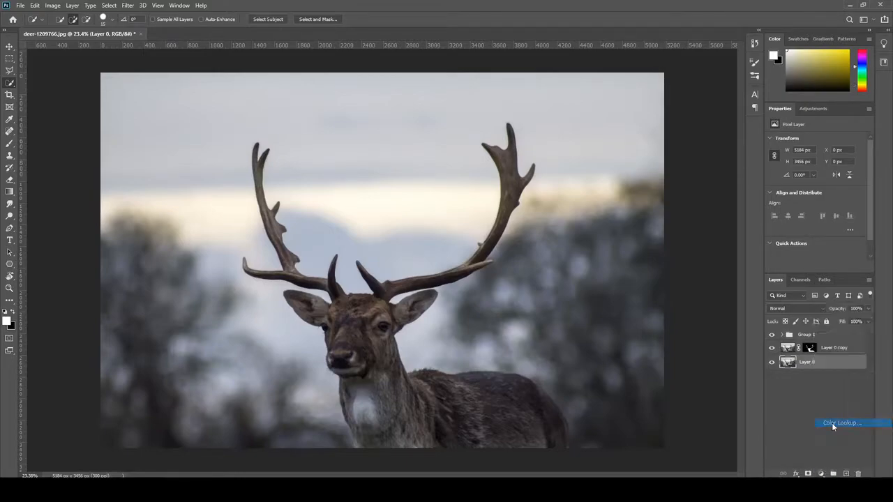
Step: Add a Color Lookup adjustment above Layer 0 with the Moonlight.3DL look for a blue night tint
{"action": "left_click", "coordinate": [839, 422]}
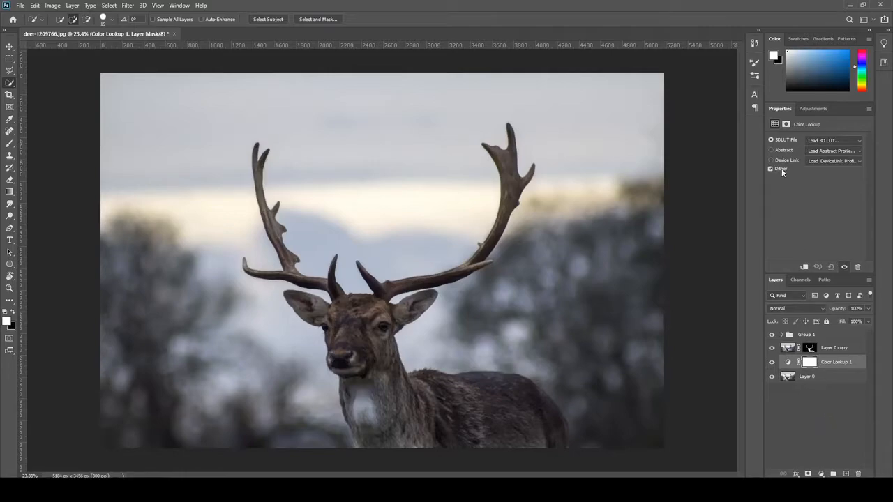
{"action": "left_click", "coordinate": [834, 139]}
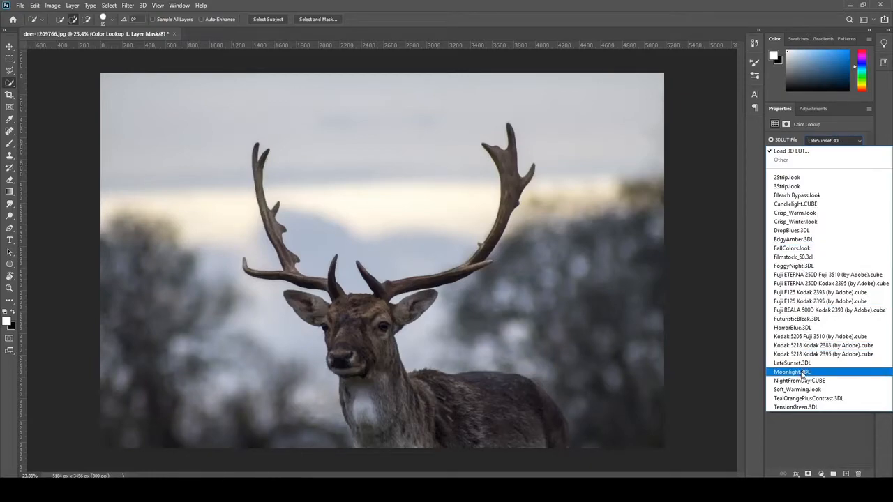
{"action": "left_click", "coordinate": [792, 371]}
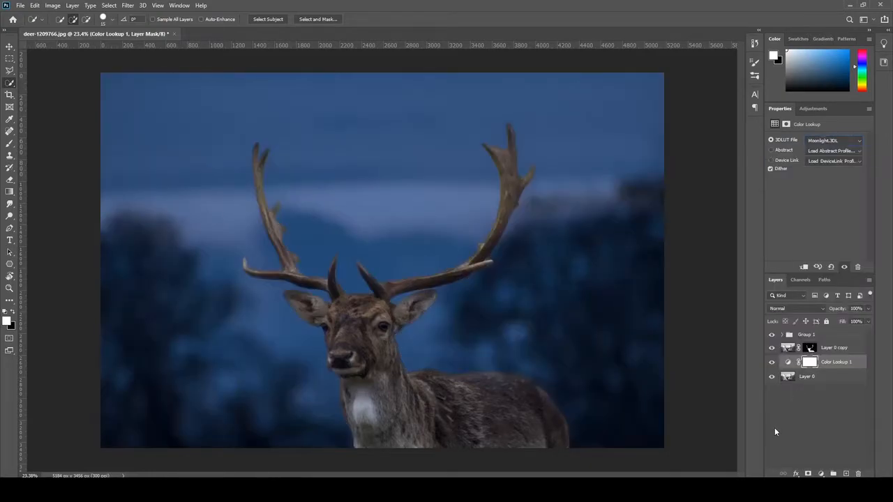
{"action": "left_click", "coordinate": [771, 361]}
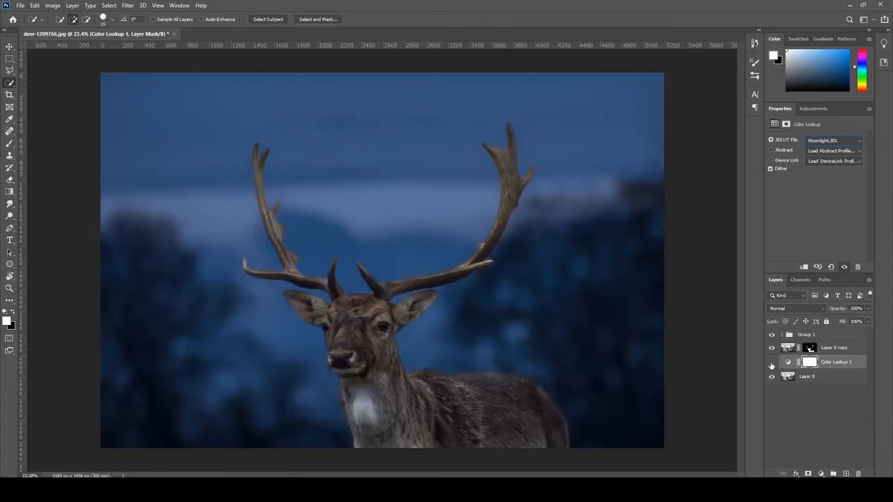
{"action": "left_click", "coordinate": [770, 361]}
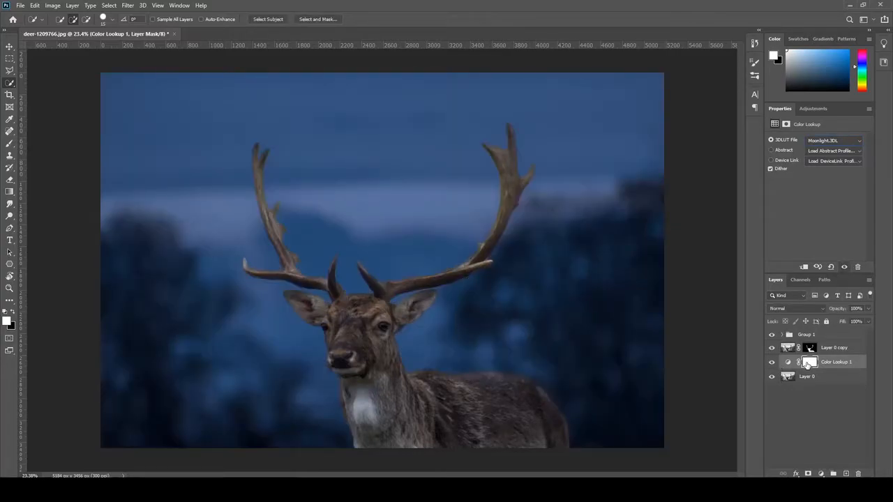
Step: Add a Black & White adjustment above Color Lookup 1 and lower its opacity to mute the blue
{"action": "left_click", "coordinate": [809, 361]}
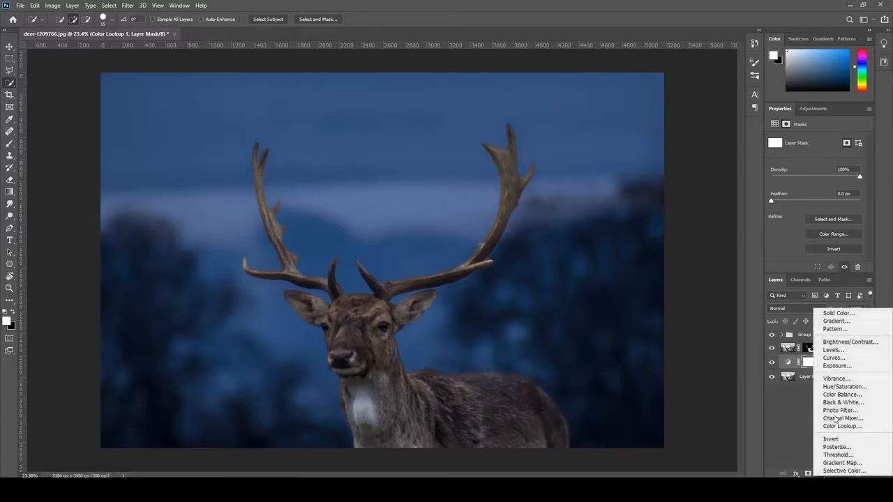
{"action": "left_click", "coordinate": [842, 401]}
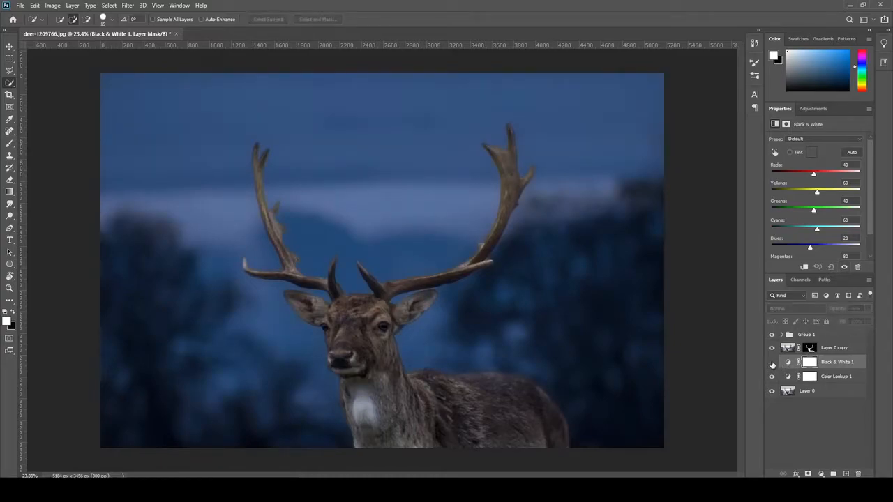
{"action": "left_click", "coordinate": [771, 361]}
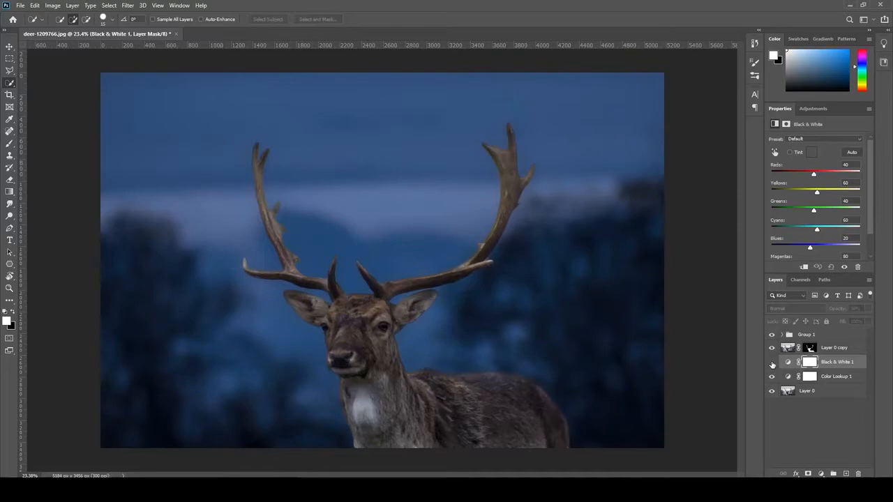
{"action": "left_click", "coordinate": [827, 347]}
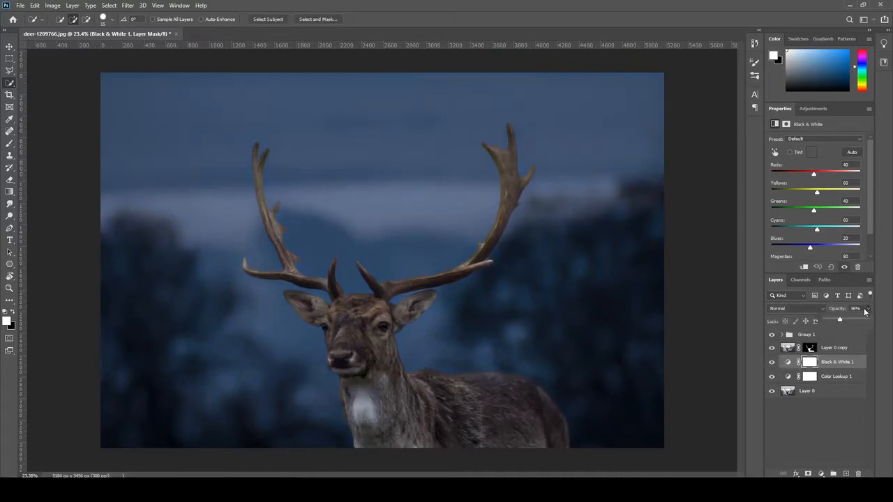
{"action": "left_click_drag", "start_coordinate": [839, 319], "coordinate": [835, 320]}
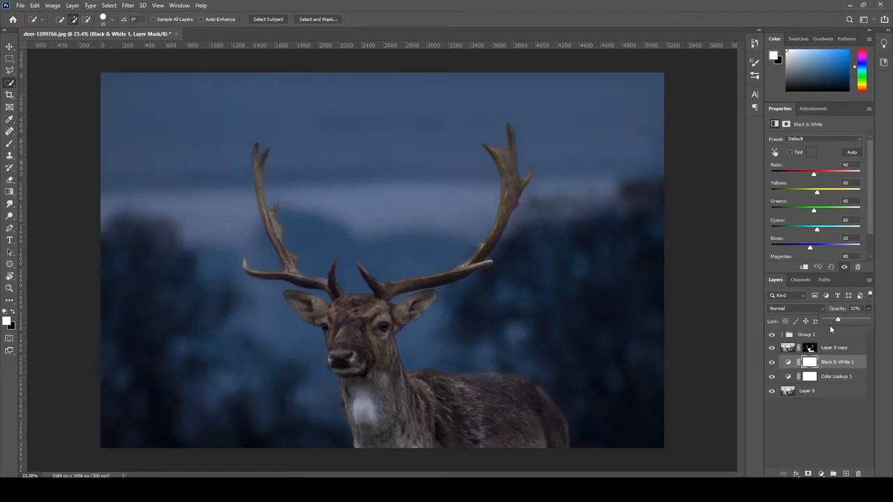
{"action": "left_click", "coordinate": [771, 361]}
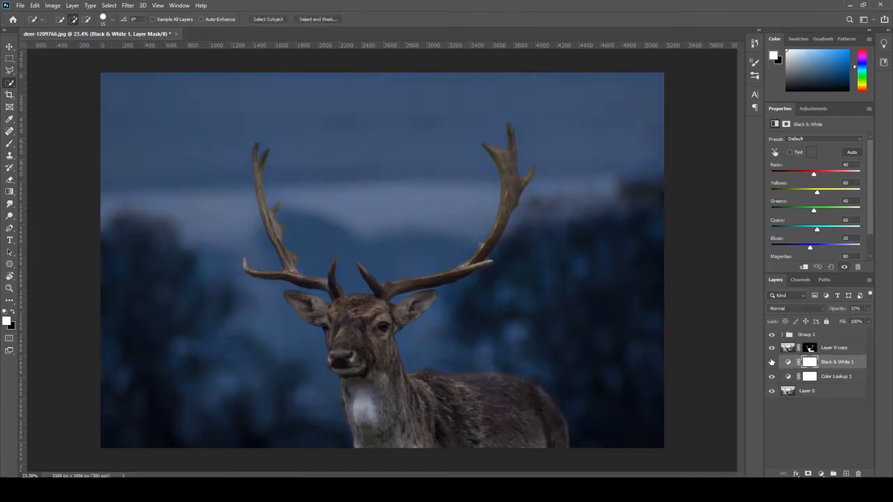
{"action": "left_click", "coordinate": [771, 362]}
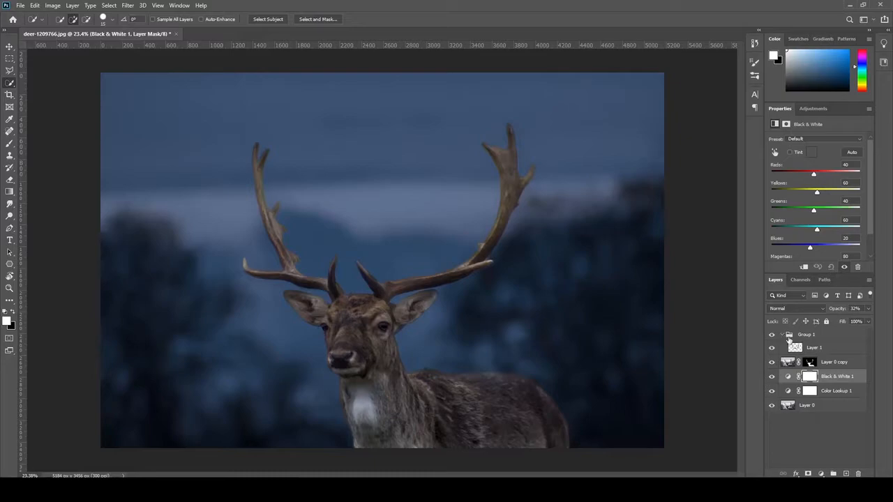
Step: Convert the antlers Layer 1 to a smart object and set its duplicate to Linear Dodge (Add)
{"action": "left_click", "coordinate": [814, 347]}
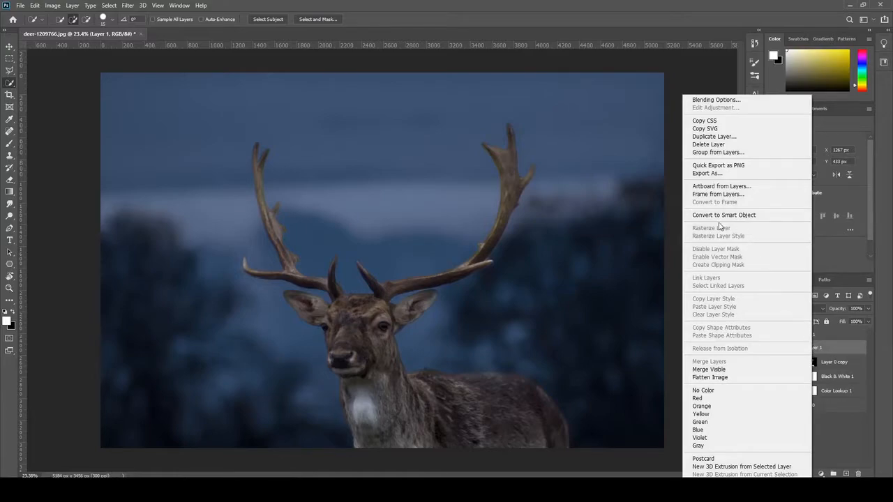
{"action": "left_click", "coordinate": [722, 215]}
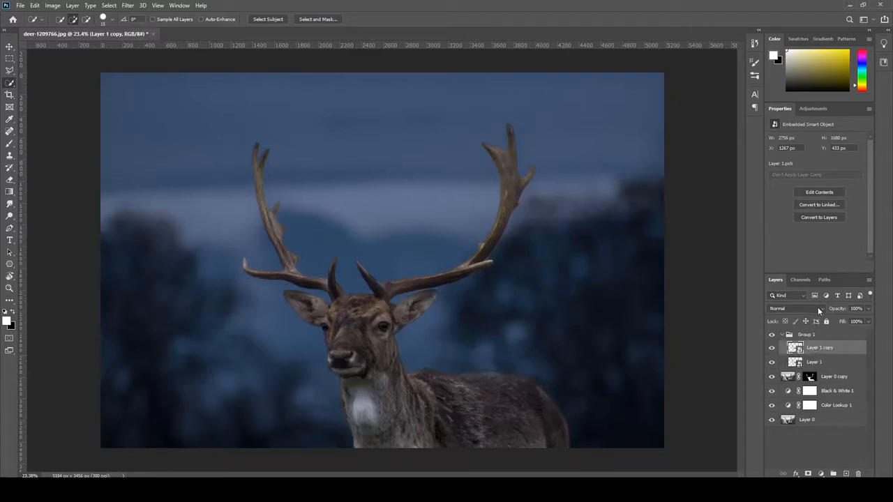
{"action": "left_click", "coordinate": [777, 308]}
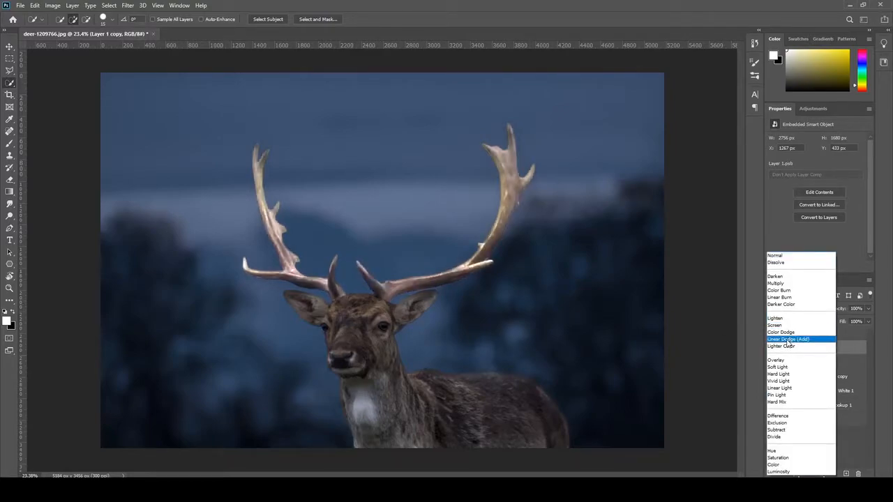
{"action": "left_click", "coordinate": [788, 339]}
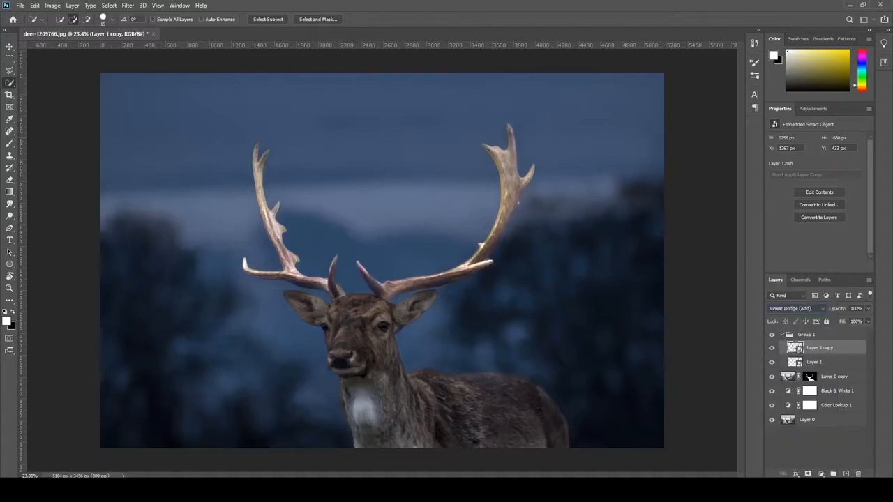
{"action": "left_click", "coordinate": [815, 363]}
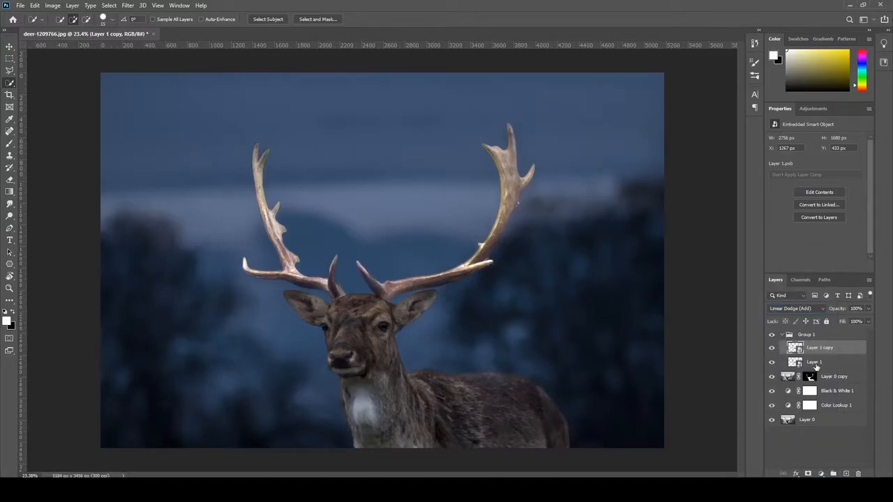
{"action": "left_click", "coordinate": [820, 347]}
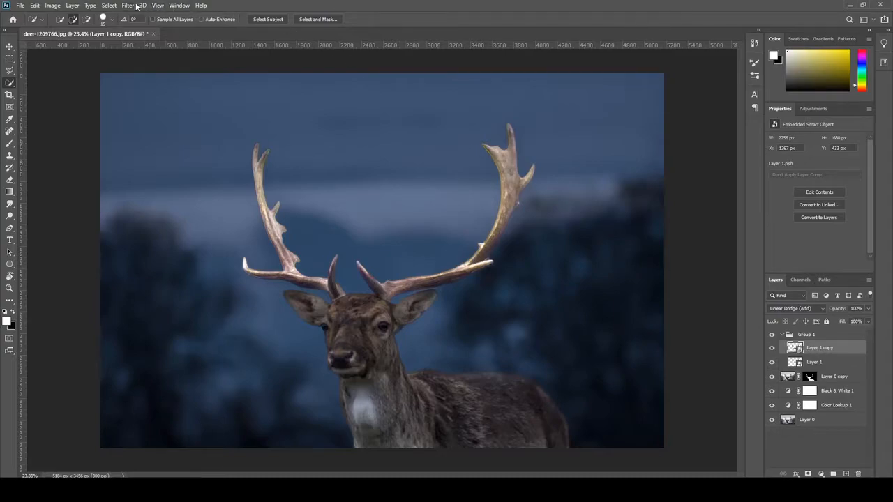
Step: Apply a small-radius Gaussian Blur smart filter to Layer 1 copy
{"action": "left_click", "coordinate": [129, 6]}
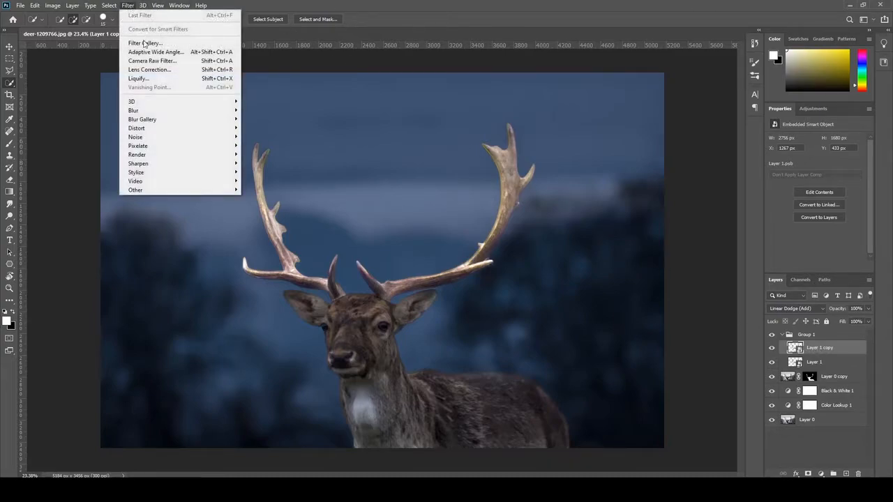
{"action": "mouse_move", "coordinate": [134, 111]}
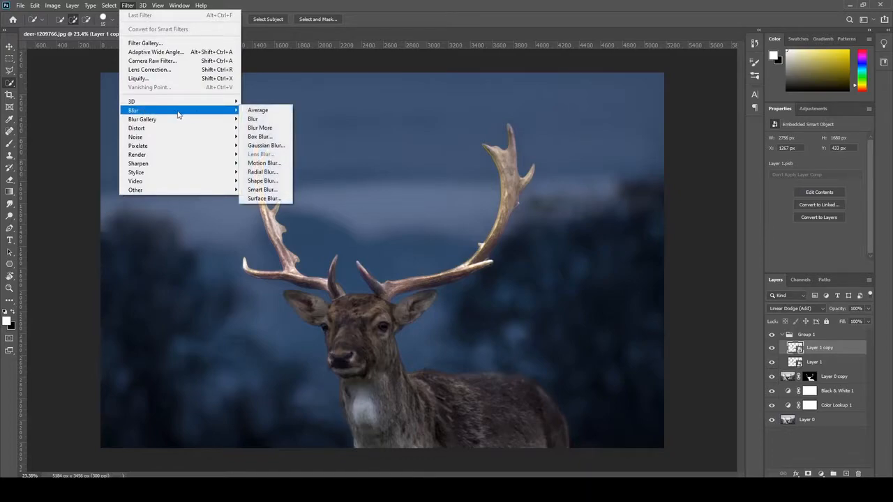
{"action": "mouse_move", "coordinate": [265, 145]}
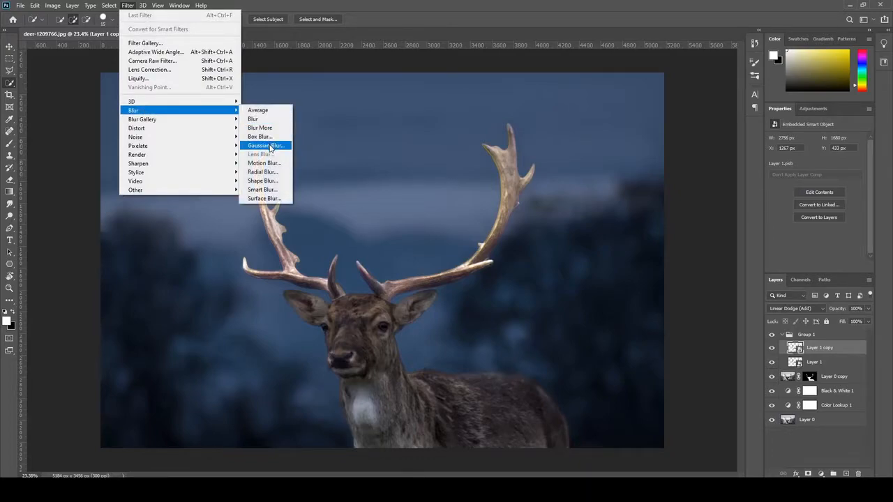
{"action": "left_click", "coordinate": [265, 146]}
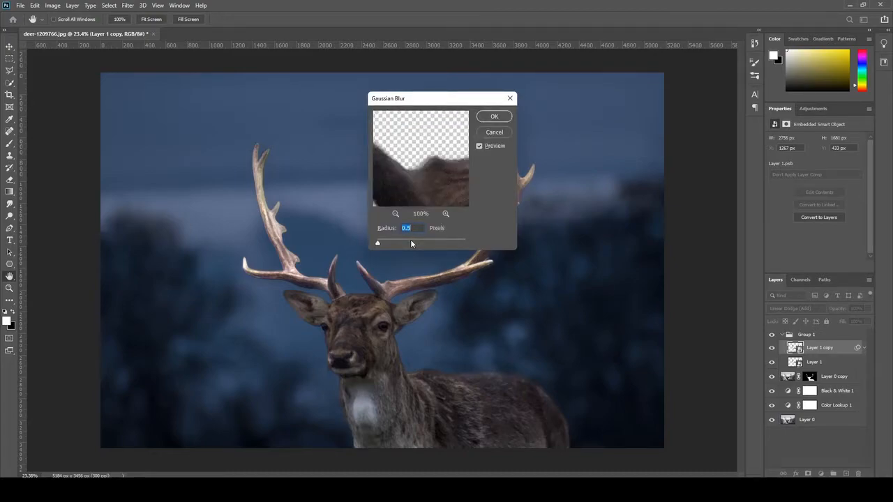
{"action": "left_click_drag", "start_coordinate": [377, 243], "coordinate": [399, 242]}
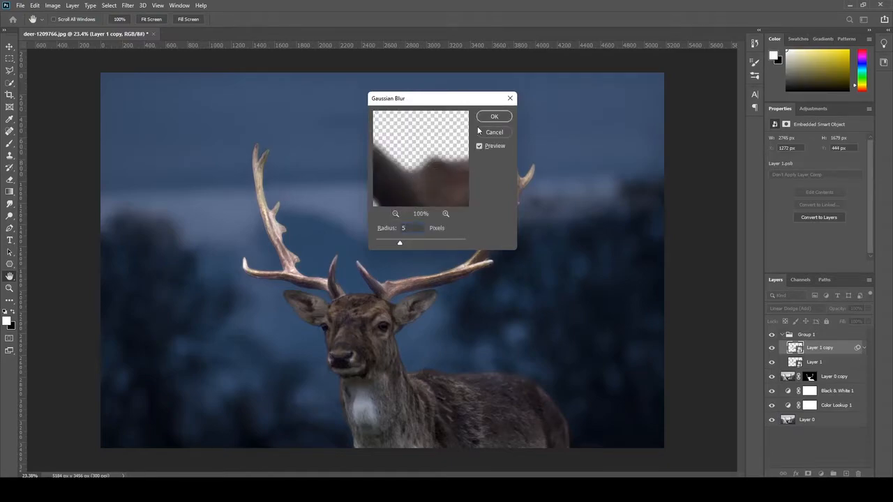
{"action": "left_click", "coordinate": [494, 116]}
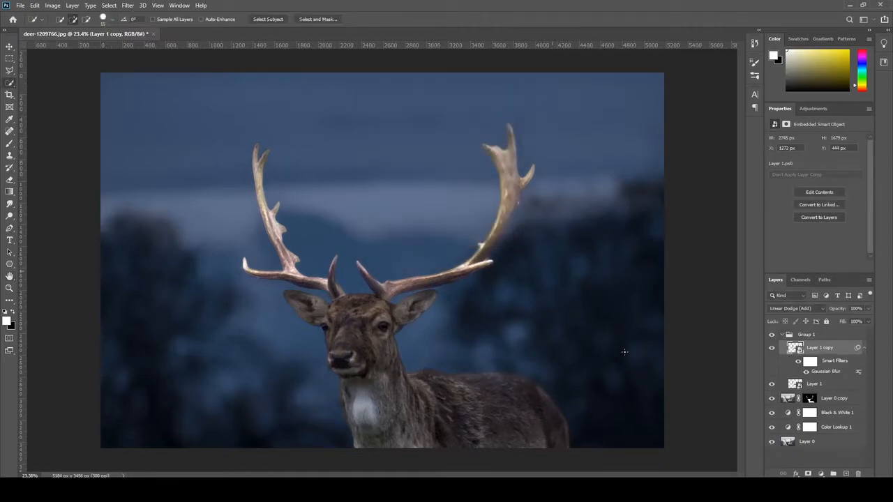
Step: Toggle the blurred antler copy off and on to compare the faint glow
{"action": "left_click", "coordinate": [772, 348]}
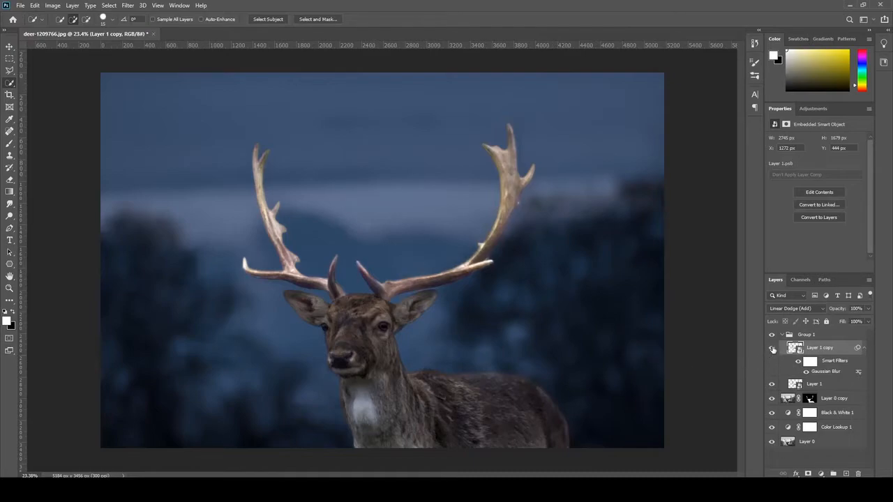
{"action": "left_click", "coordinate": [771, 349]}
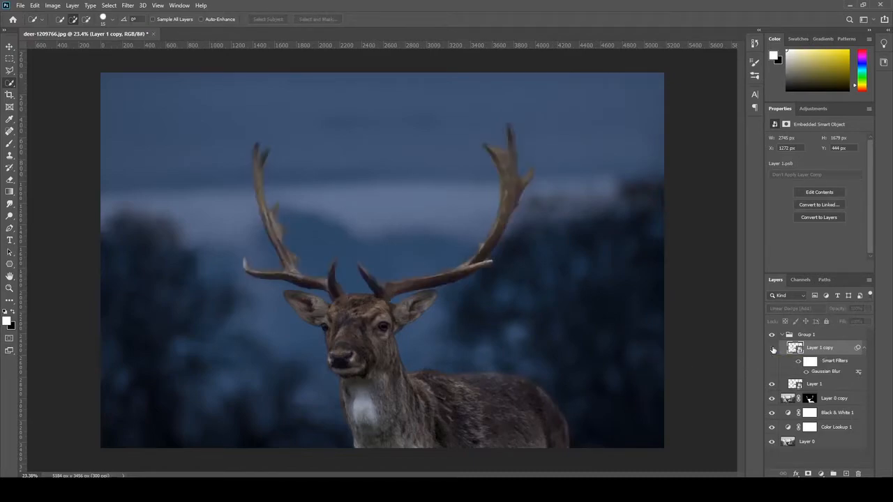
{"action": "left_click", "coordinate": [771, 347]}
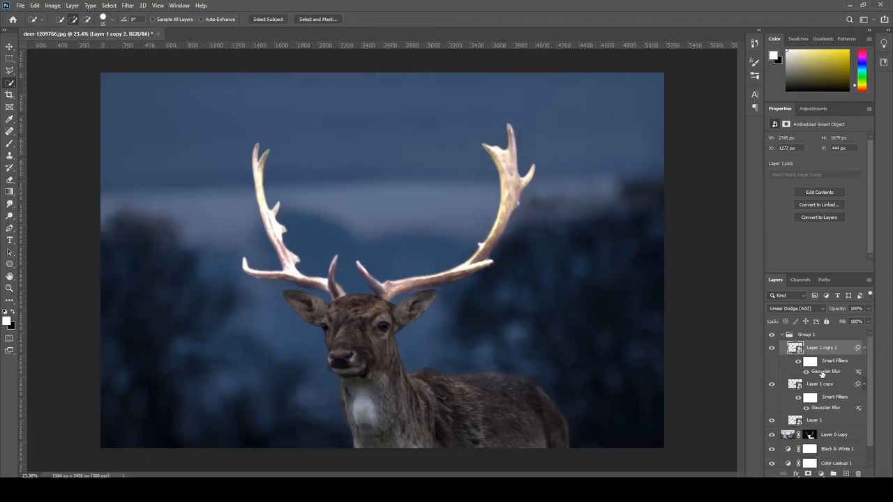
Step: Set the second antler copy's Gaussian Blur radius to 100 pixels for a wider glow
{"action": "left_click", "coordinate": [811, 360]}
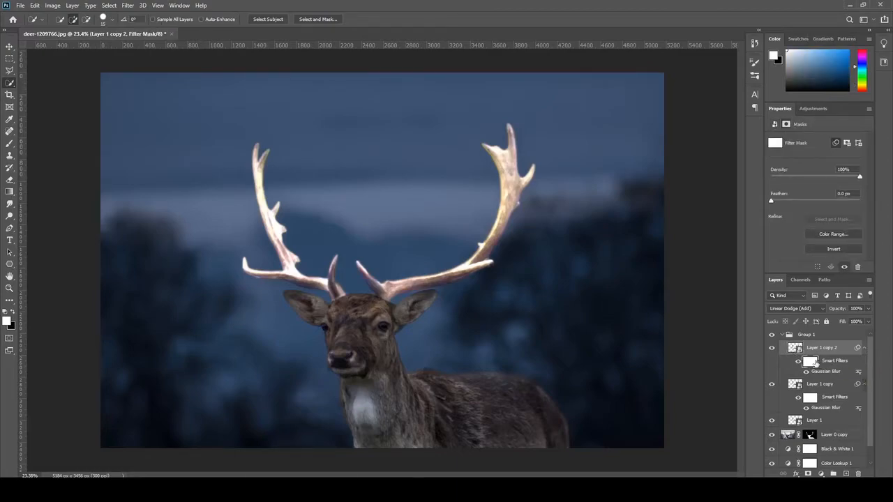
{"action": "left_click", "coordinate": [795, 347]}
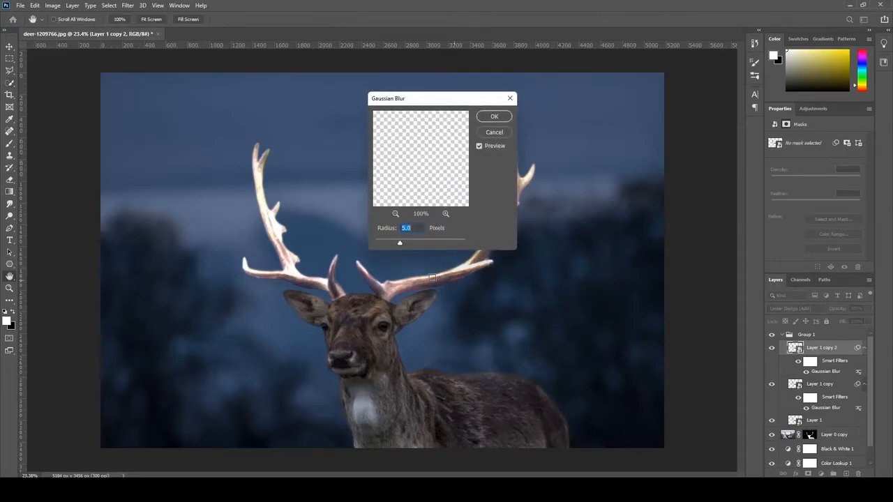
{"action": "left_click_drag", "start_coordinate": [399, 242], "coordinate": [441, 242]}
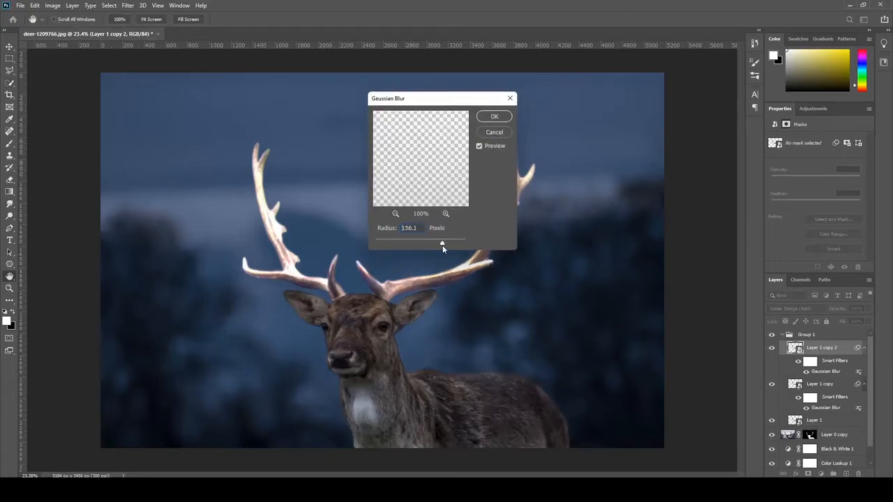
{"action": "left_click_drag", "start_coordinate": [442, 243], "coordinate": [410, 243]}
{"action": "type", "text": "100"}
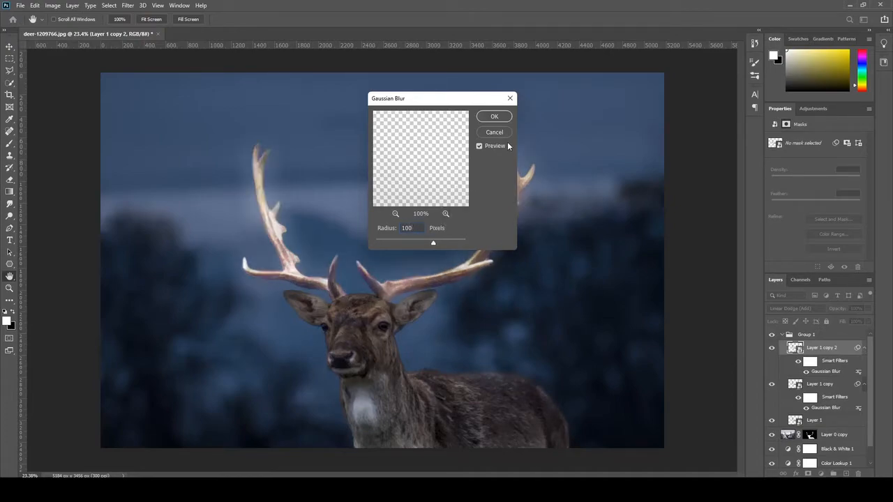
{"action": "left_click", "coordinate": [493, 116]}
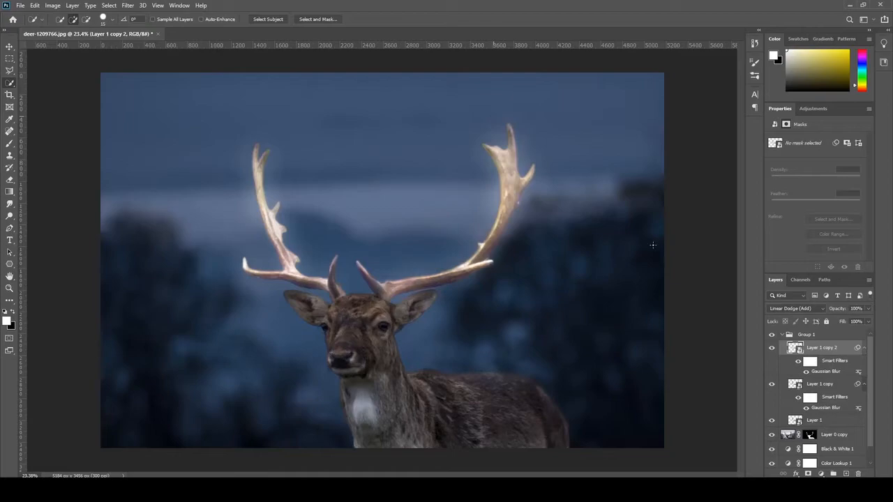
{"action": "left_click", "coordinate": [771, 348]}
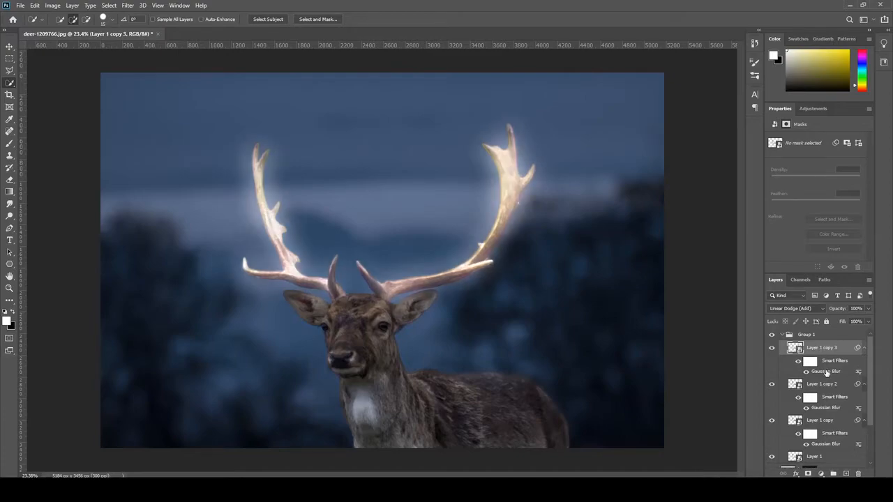
Step: Raise the third antler copy's Gaussian Blur radius to 150 pixels and confirm
{"action": "double_click", "coordinate": [826, 371]}
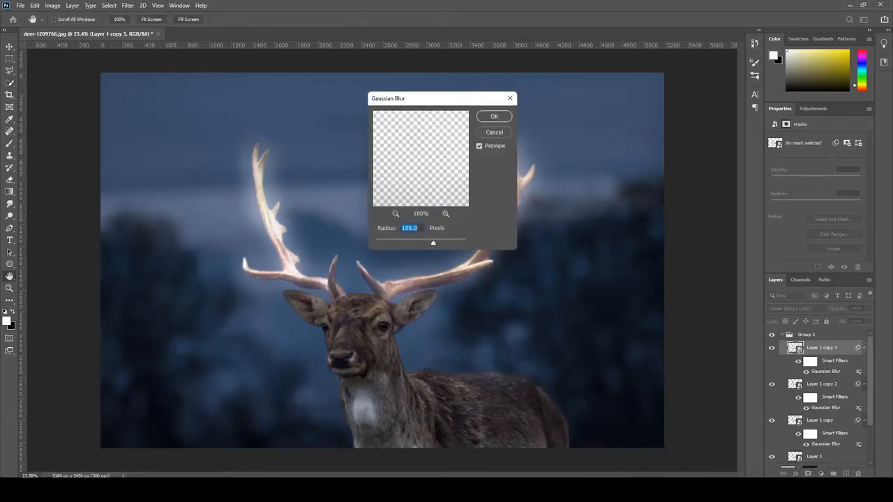
{"action": "left_click", "coordinate": [493, 116]}
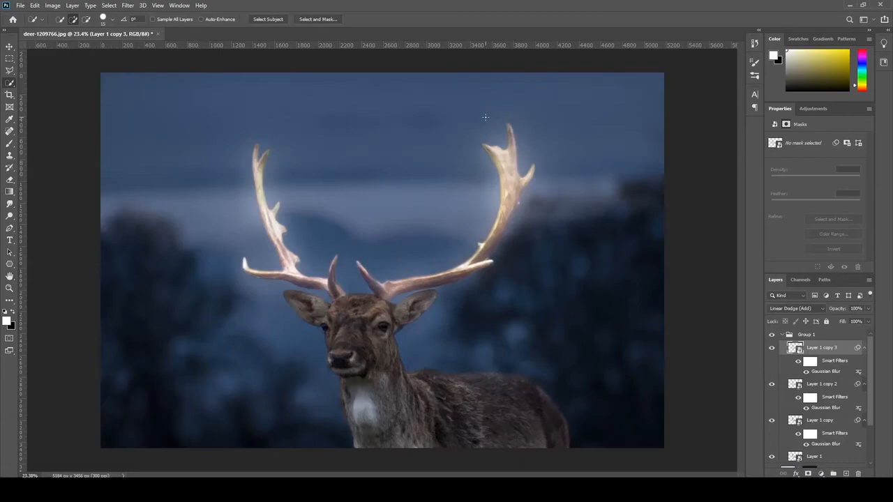
{"action": "mouse_move", "coordinate": [827, 348]}
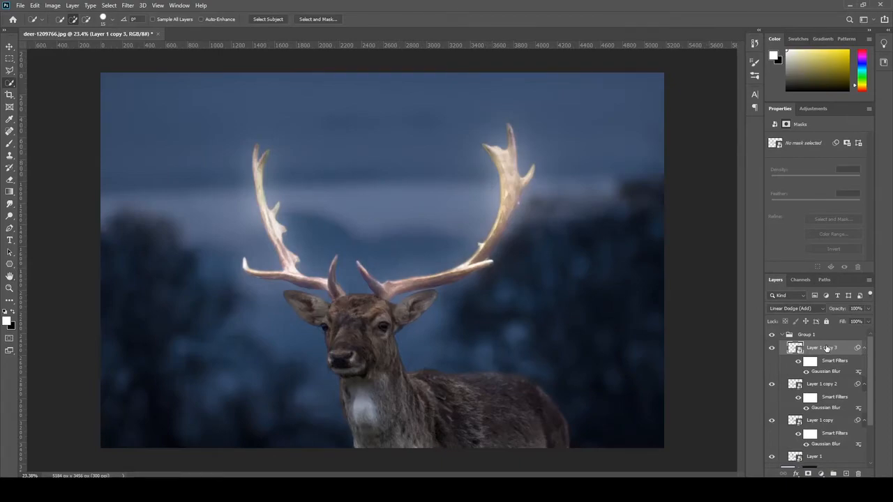
{"action": "left_click", "coordinate": [771, 347]}
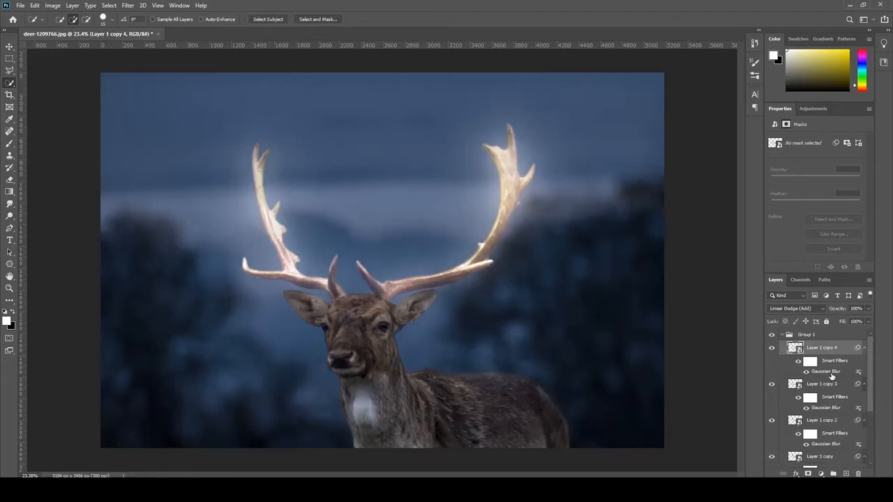
Step: Confirm a heavier Gaussian Blur on Layer 1 copy 4 and check Group 1 holding the glow copies
{"action": "double_click", "coordinate": [826, 371]}
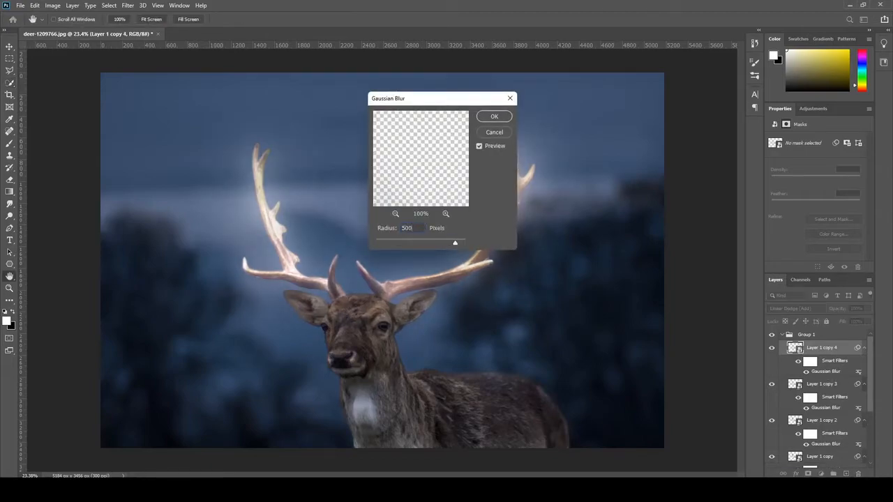
{"action": "left_click", "coordinate": [494, 116]}
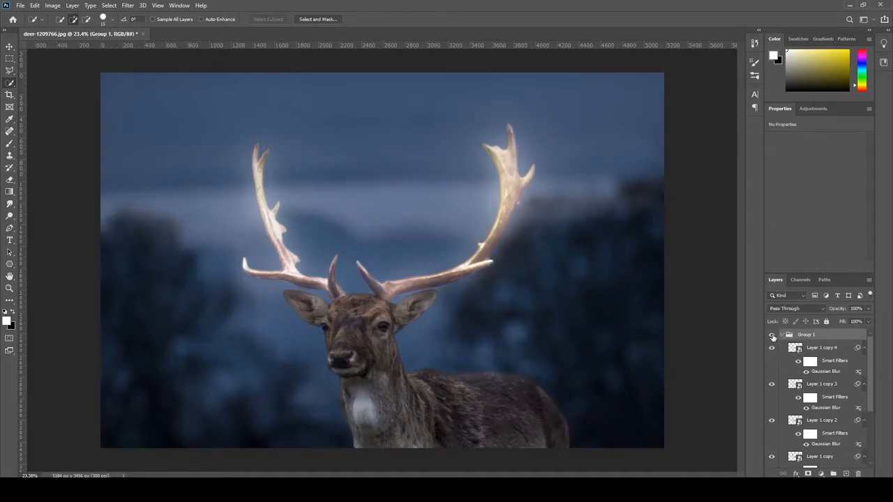
{"action": "left_click", "coordinate": [771, 347]}
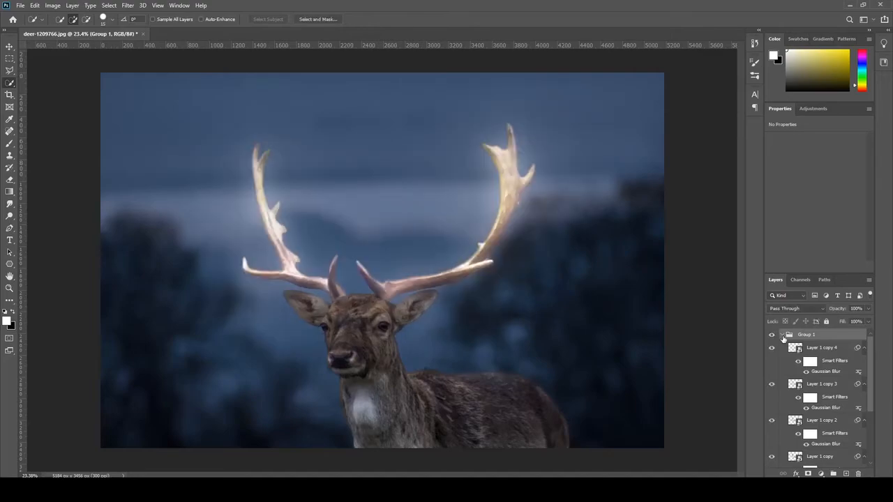
{"action": "left_click", "coordinate": [790, 335]}
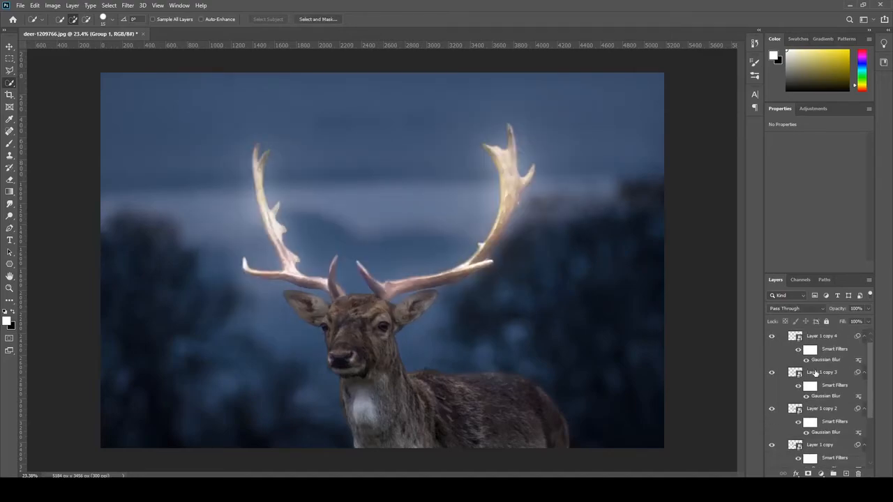
{"action": "left_click", "coordinate": [821, 335]}
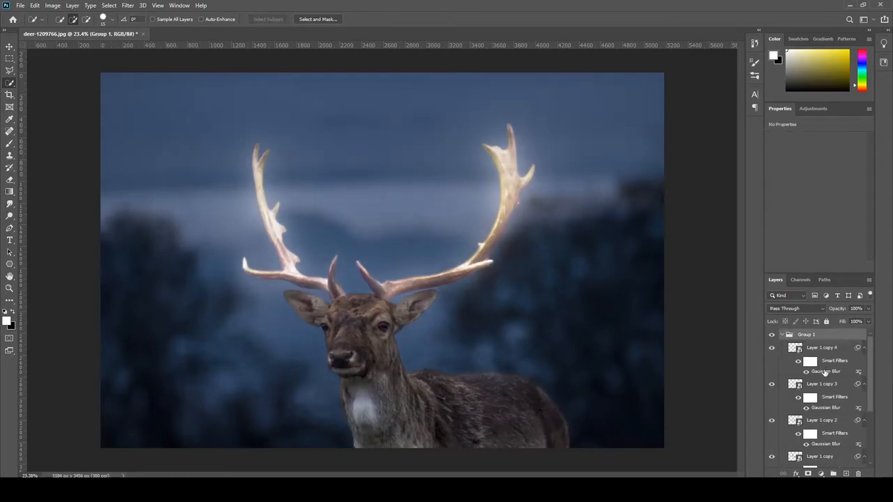
{"action": "left_click", "coordinate": [820, 347]}
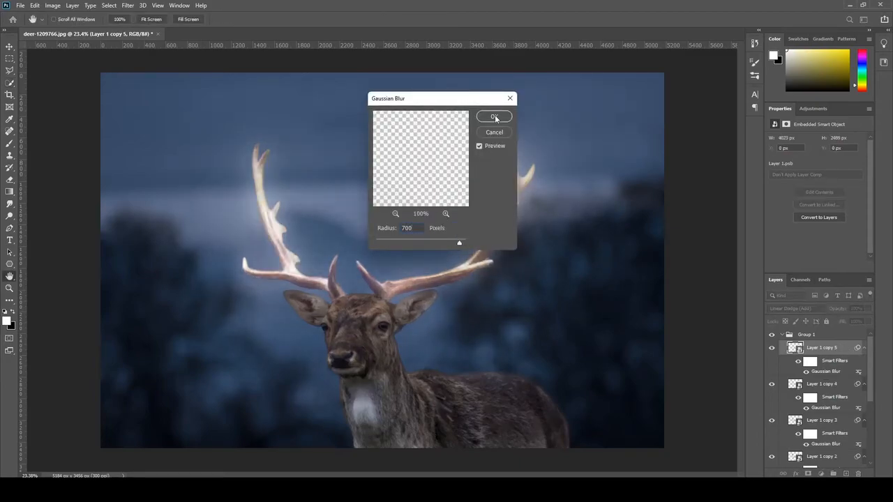
Step: Confirm the 700-pixel Gaussian Blur on Layer 1 copy 5
{"action": "left_click", "coordinate": [494, 116]}
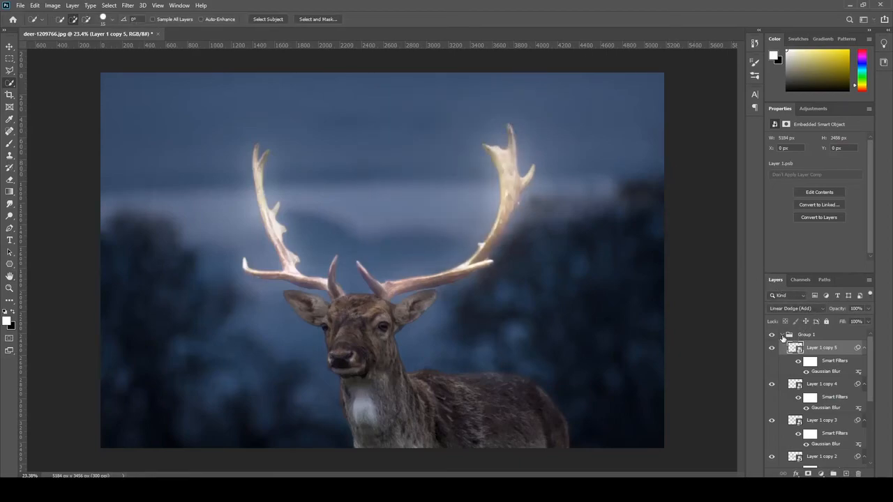
Step: Collapse Group 1, then hide and show it to compare the glowing antlers
{"action": "left_click", "coordinate": [783, 335]}
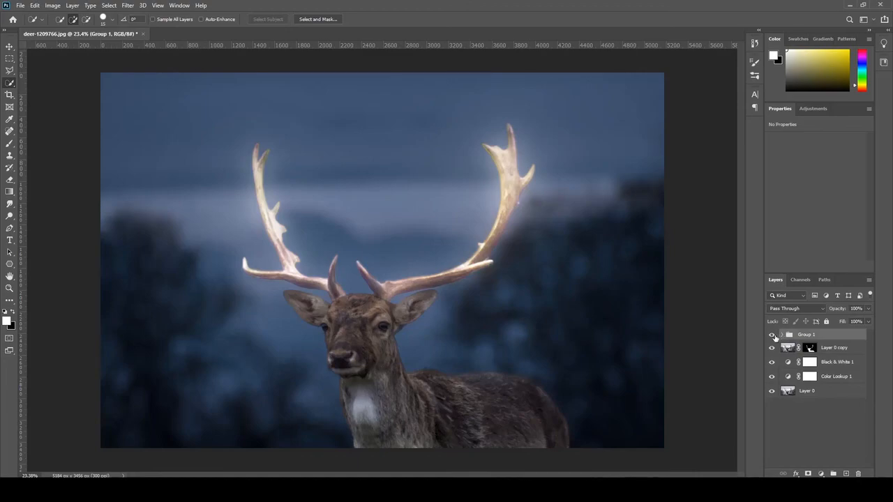
{"action": "left_click", "coordinate": [771, 334]}
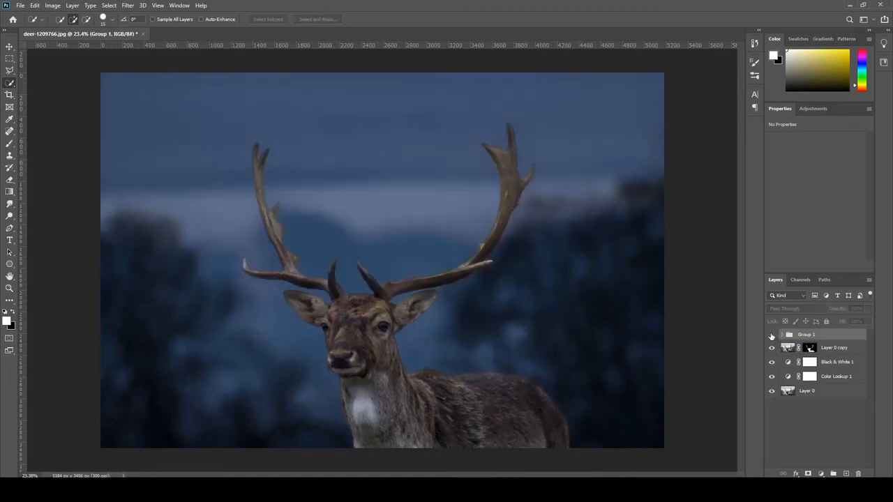
{"action": "left_click", "coordinate": [771, 335]}
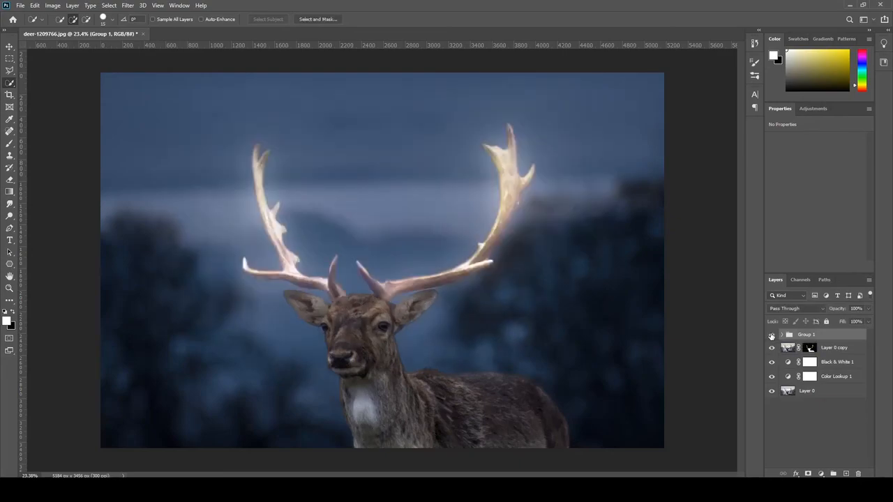